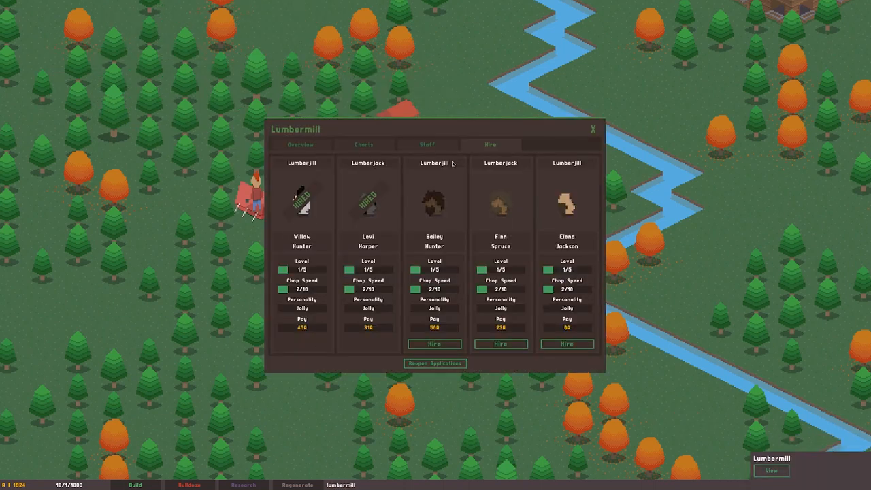
- Reroll the job applicants three times and close the Lumbermill window with the X
{"action": "left_click", "coordinate": [435, 362]}
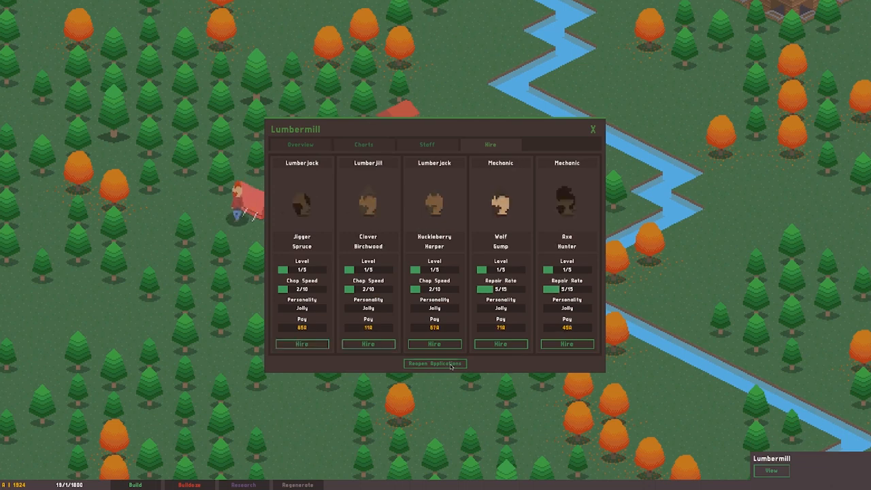
{"action": "left_click", "coordinate": [435, 362]}
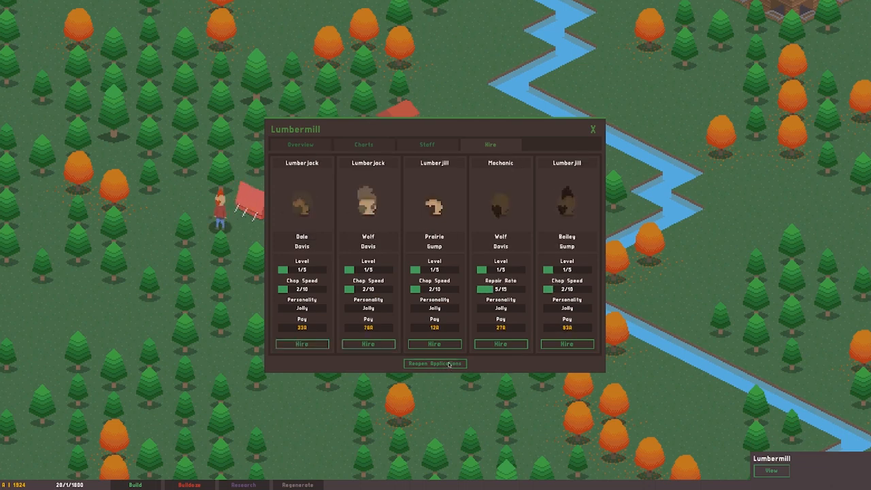
{"action": "left_click", "coordinate": [435, 362]}
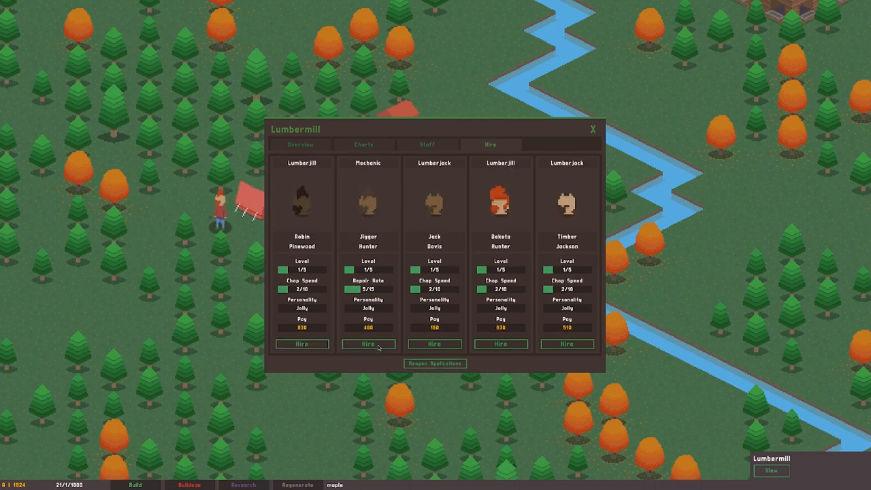
{"action": "left_click", "coordinate": [593, 129]}
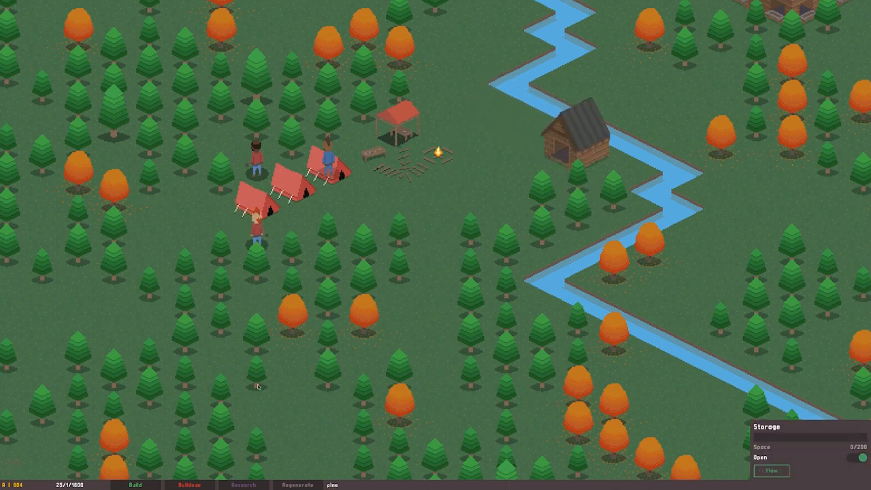
{"action": "left_click", "coordinate": [135, 484]}
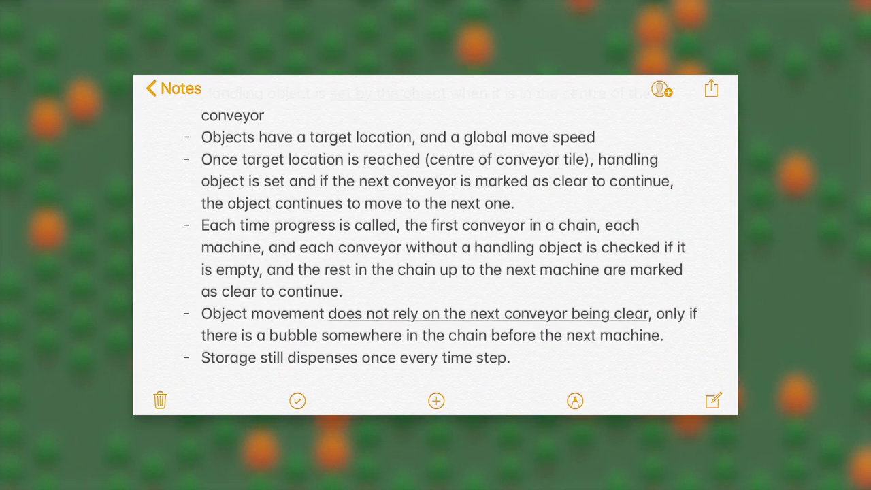
{"action": "scroll", "scroll_direction": "down", "scroll_amount": 3}
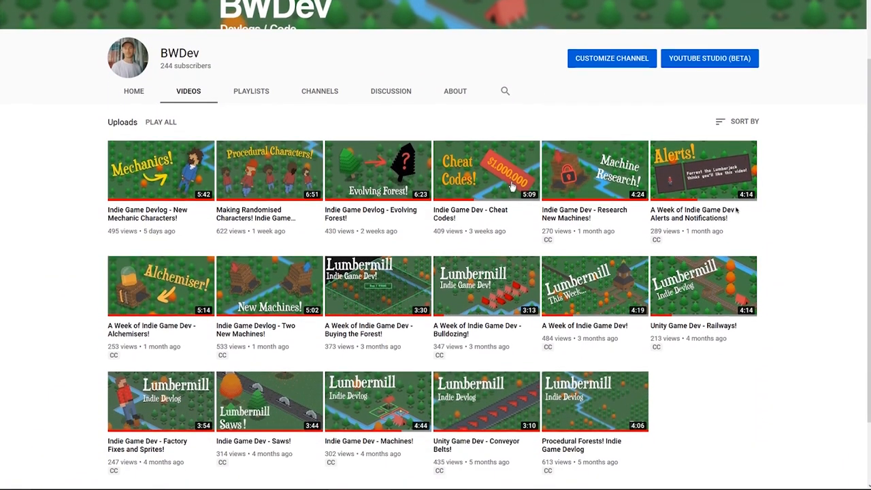
{"action": "scroll", "scroll_direction": "down", "scroll_amount": 3}
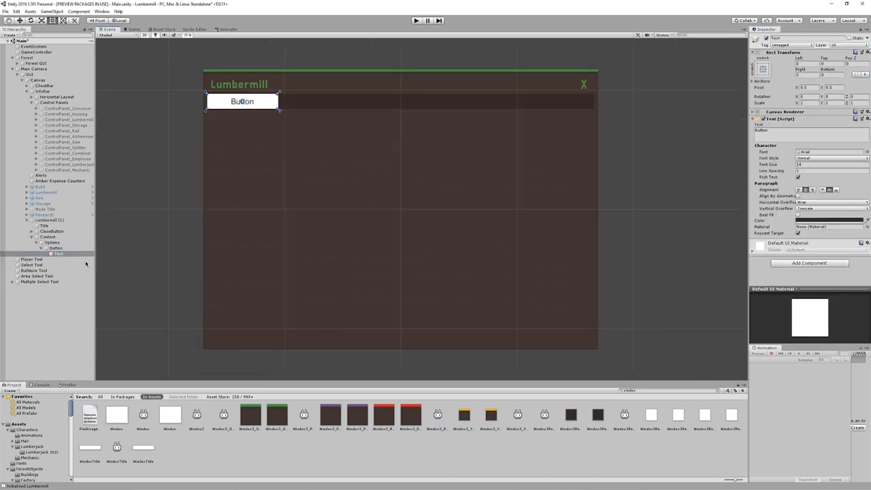
{"action": "left_click", "coordinate": [416, 20]}
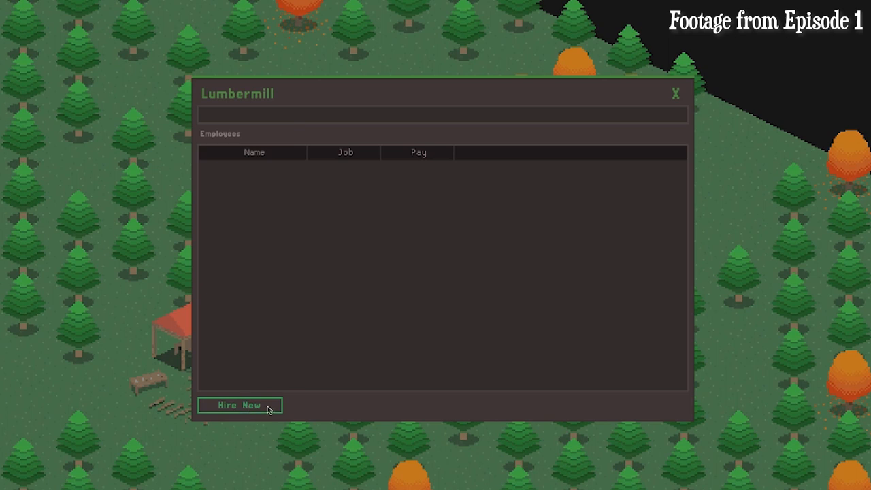
{"action": "left_click", "coordinate": [240, 405]}
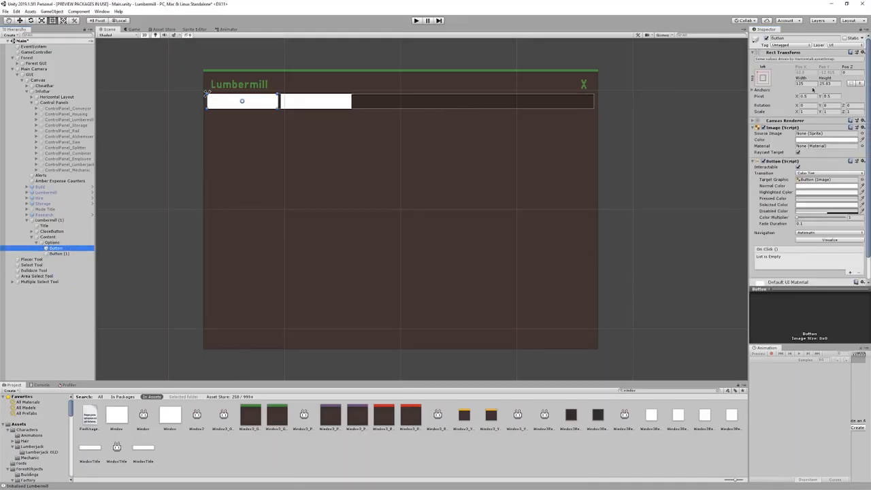
- Select a tab Button in the Hierarchy and bring up its context menu to duplicate it
{"action": "left_click", "coordinate": [63, 254]}
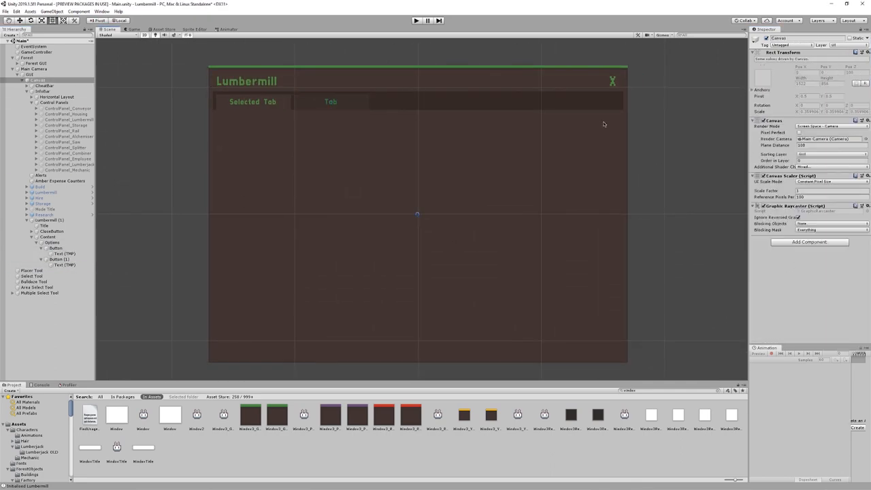
{"action": "right_click", "coordinate": [49, 221]}
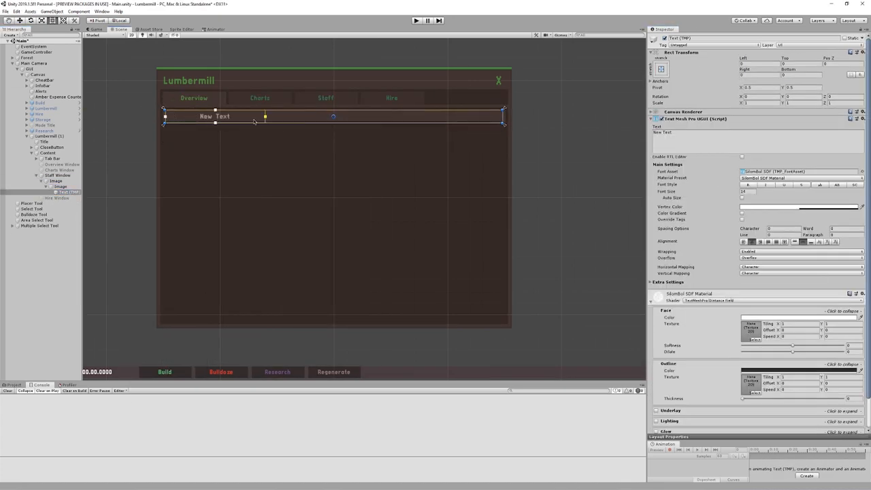
{"action": "left_click", "coordinate": [54, 181]}
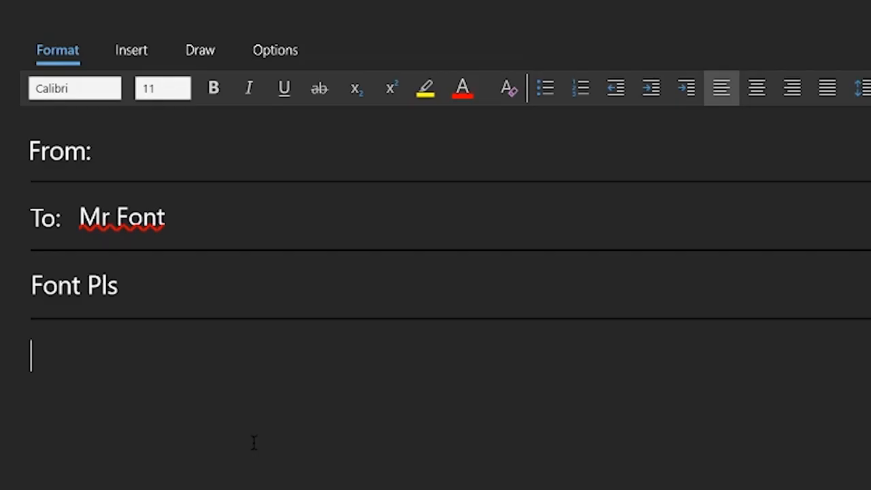
- Write 'Free font yes?' as the body of the Font Pls message
{"action": "type", "text": "Free font yes?"}
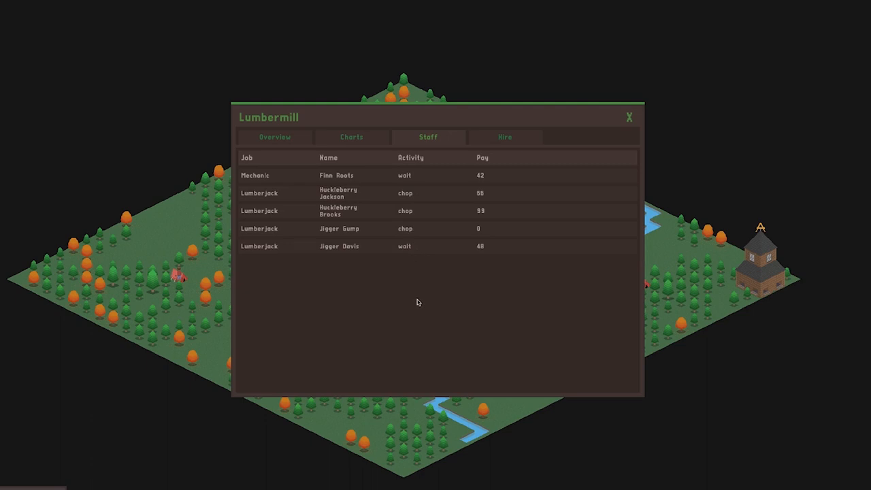
{"action": "mouse_move", "coordinate": [421, 220]}
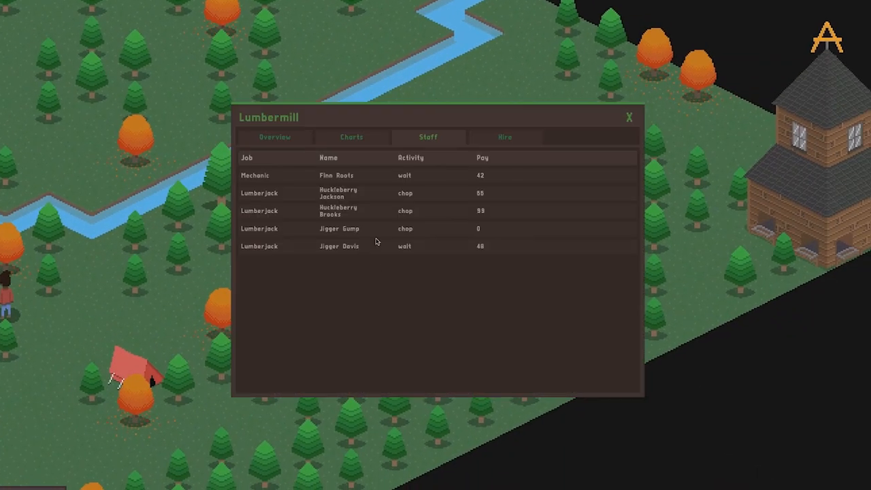
- Switch the Lumbermill window to the Staff tab showing each worker's job, activity and pay
{"action": "left_click", "coordinate": [629, 118]}
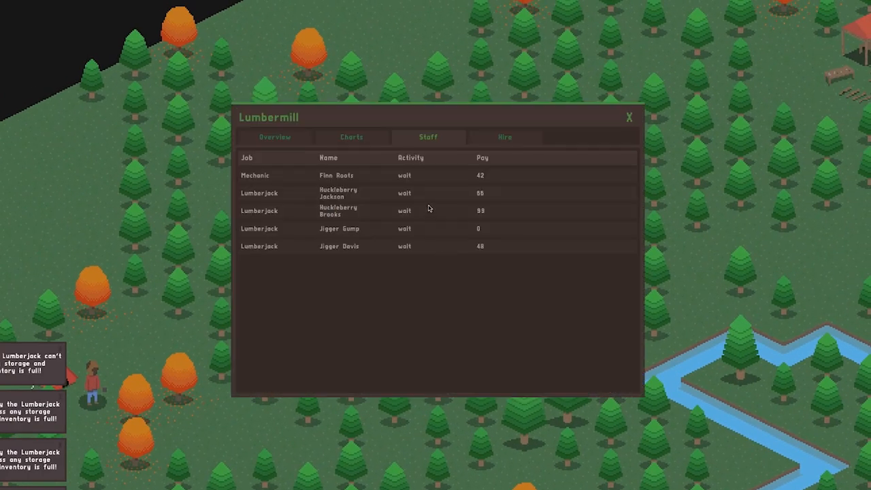
{"action": "left_click", "coordinate": [505, 137]}
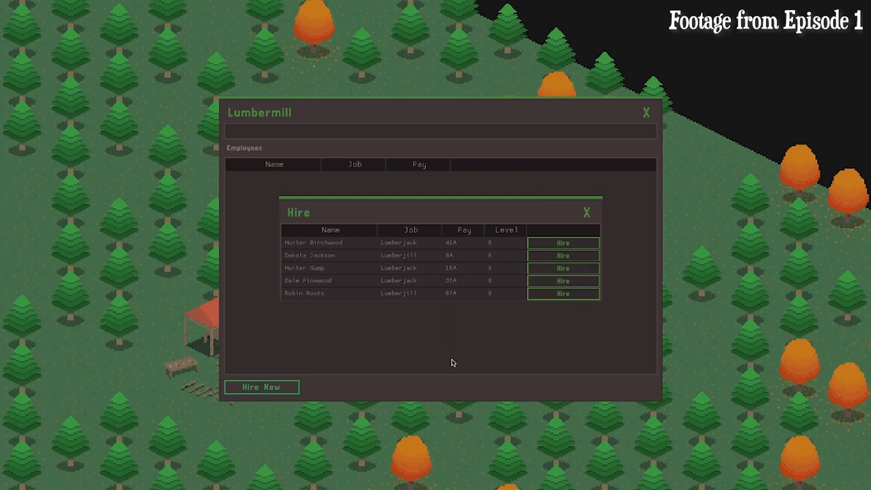
{"action": "mouse_move", "coordinate": [446, 322]}
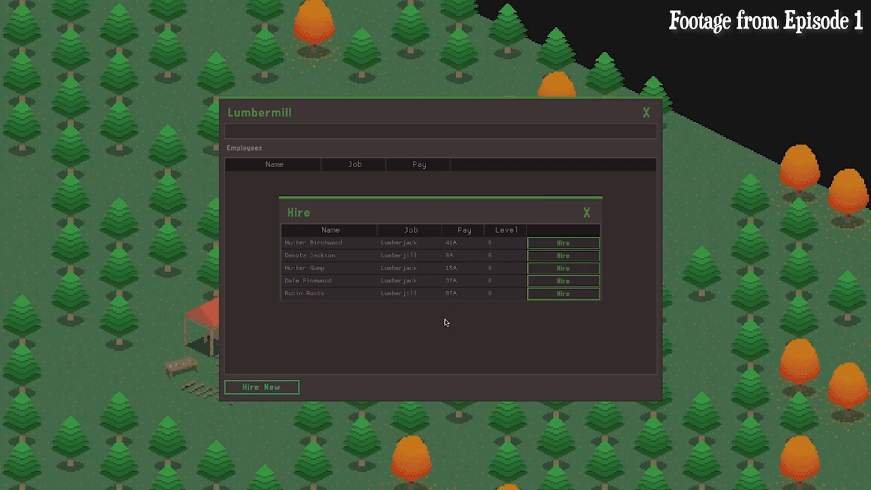
{"action": "mouse_move", "coordinate": [427, 301]}
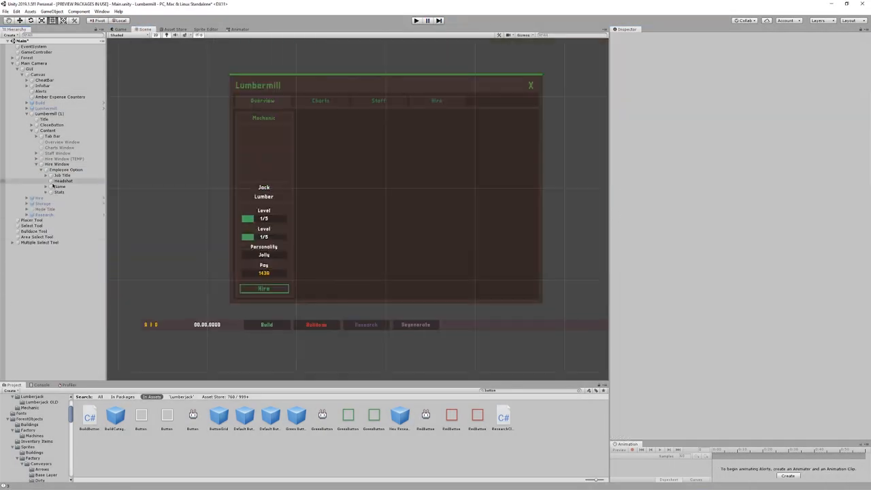
- Select the Hire Window panel in the Hierarchy to build the employee card under it
{"action": "left_click", "coordinate": [57, 163]}
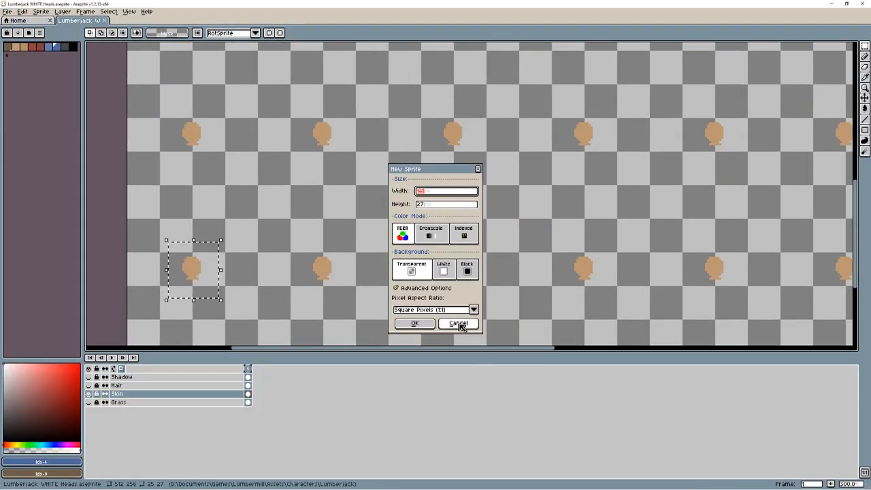
- Confirm the new sprite's clipboard size and return to the File menu to paste the head
{"action": "left_click", "coordinate": [414, 324]}
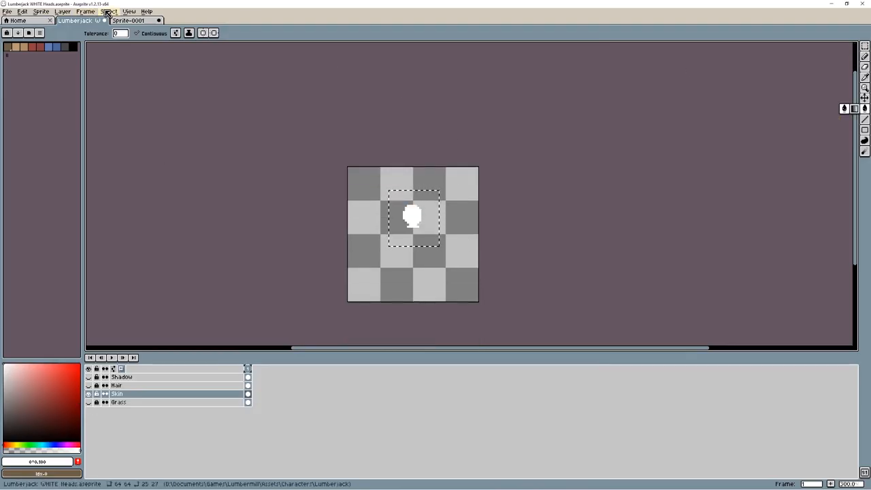
{"action": "left_click", "coordinate": [7, 11]}
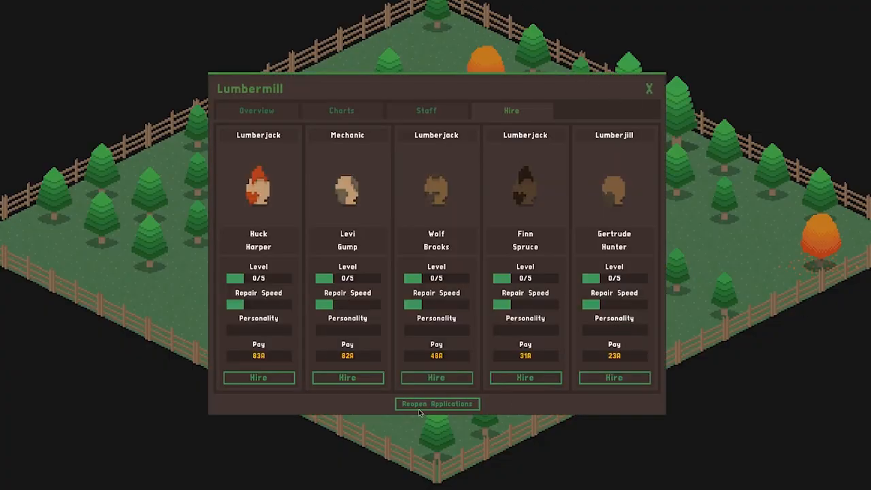
- Regenerate the applicant cards four times with Reopen Applications
{"action": "left_click", "coordinate": [437, 403]}
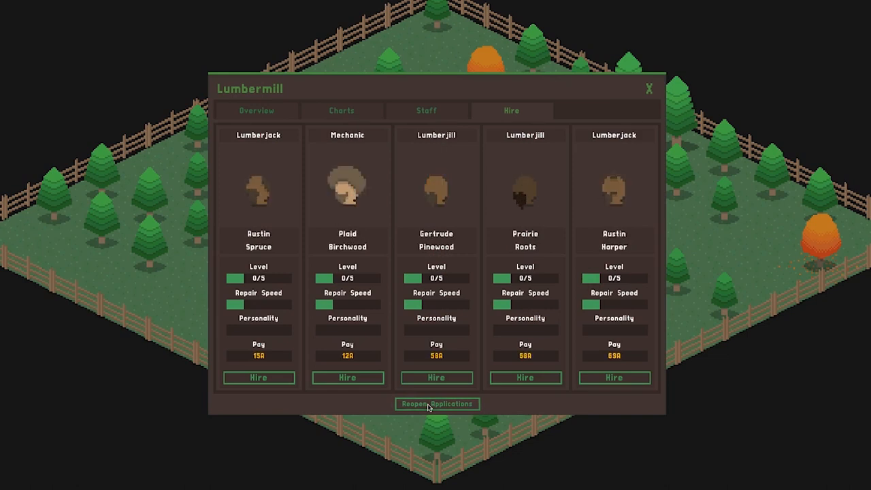
{"action": "left_click", "coordinate": [437, 403]}
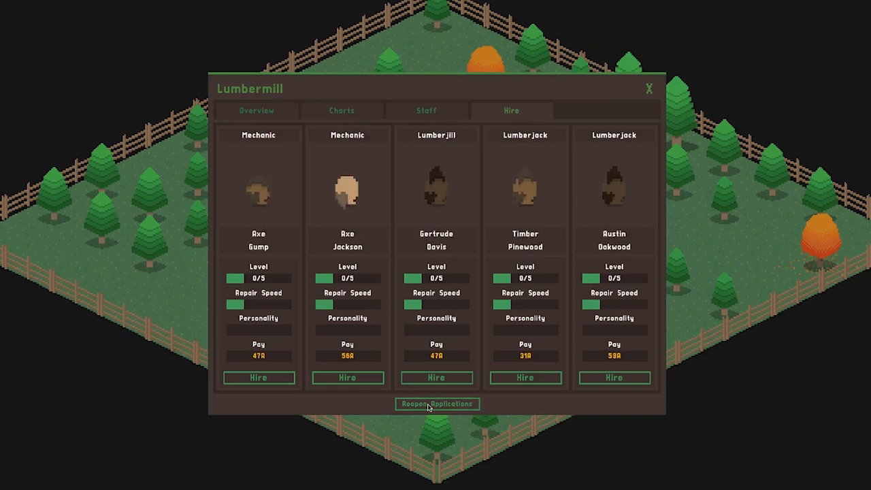
{"action": "left_click", "coordinate": [437, 402]}
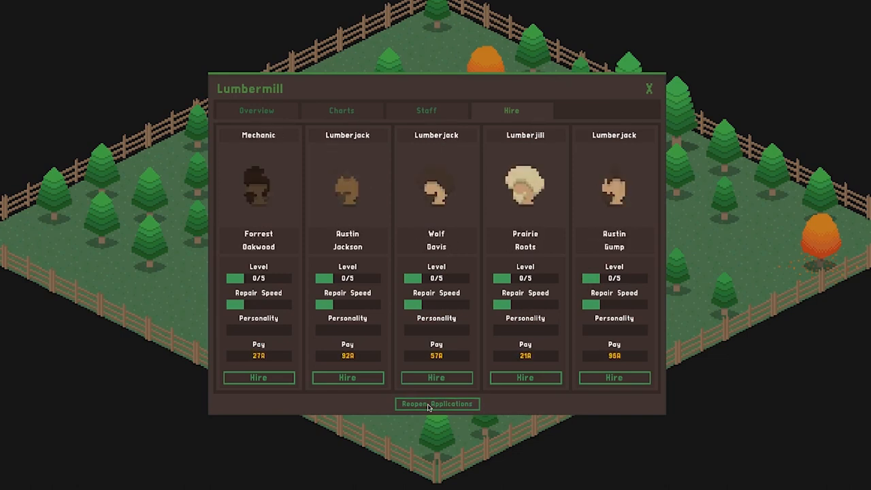
{"action": "left_click", "coordinate": [437, 403]}
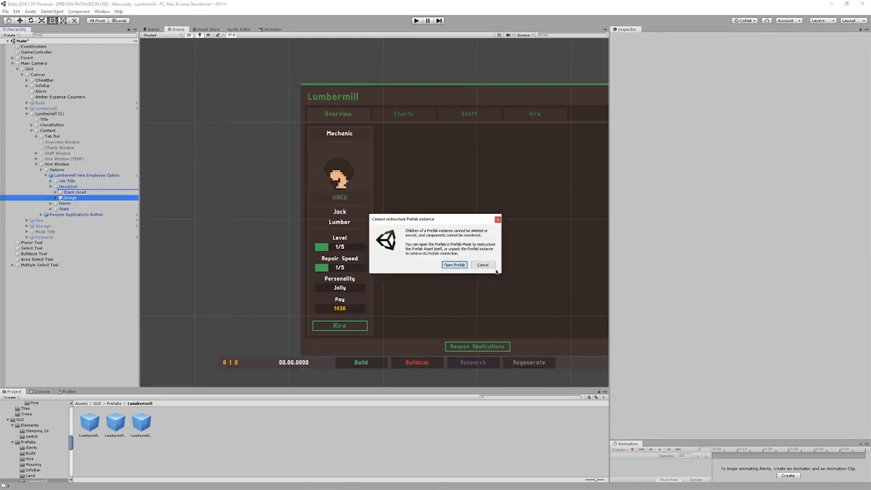
- Cancel the 'Cannot restructure Prefab instance' warning
{"action": "left_click", "coordinate": [483, 264]}
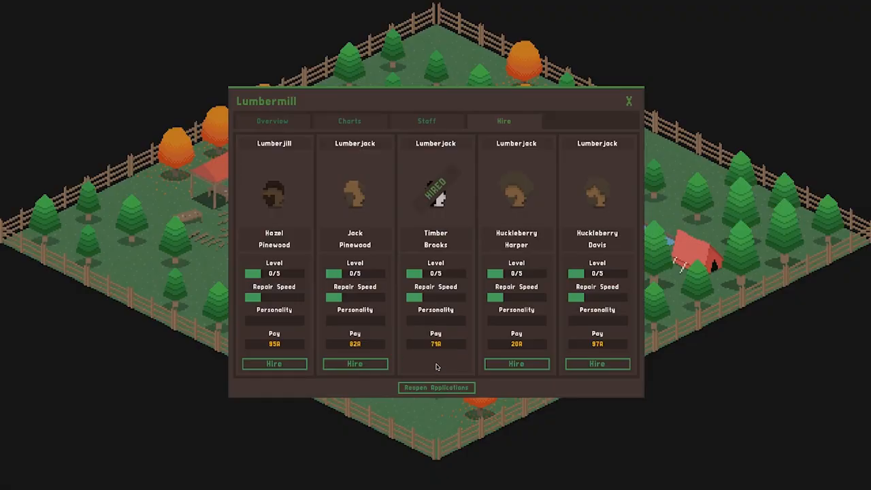
- Hire Hazel Pinewood and Huckleberry Harper so their cards show HIRED stickers
{"action": "left_click", "coordinate": [275, 364]}
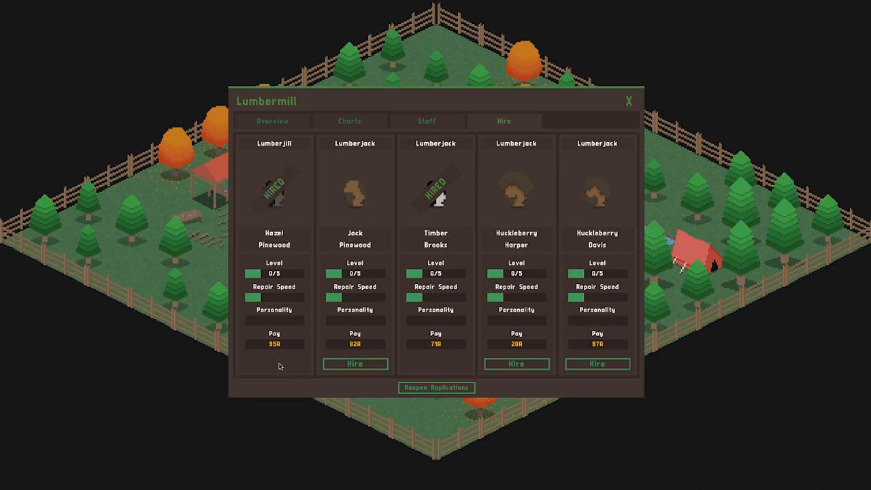
{"action": "left_click", "coordinate": [516, 364]}
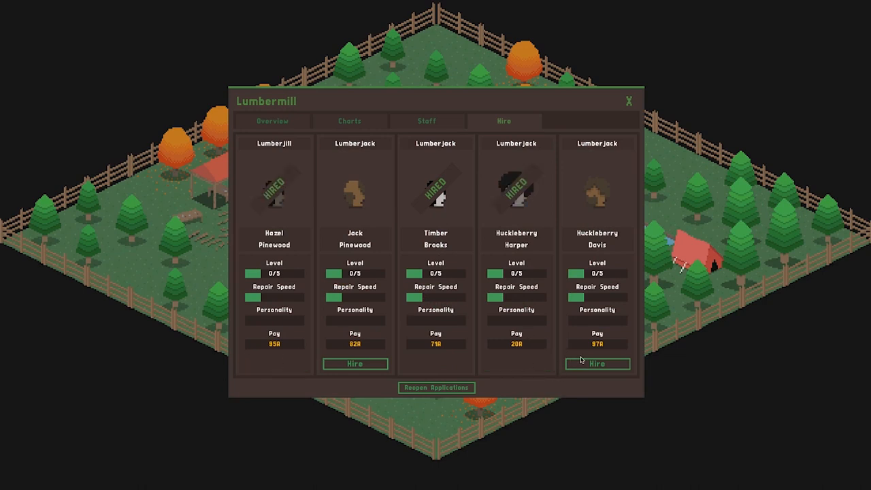
{"action": "mouse_move", "coordinate": [619, 98]}
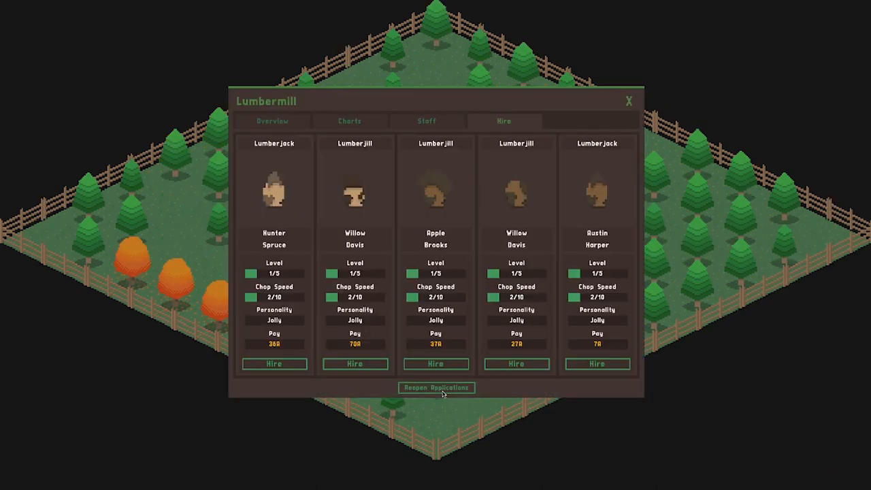
- Bring in a new batch of applicants four times with Reopen Applications
{"action": "left_click", "coordinate": [436, 387]}
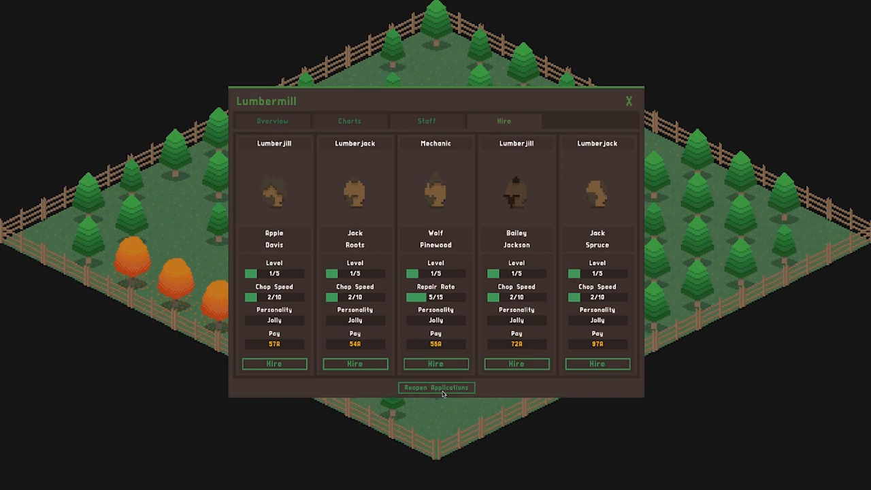
{"action": "left_click", "coordinate": [435, 387]}
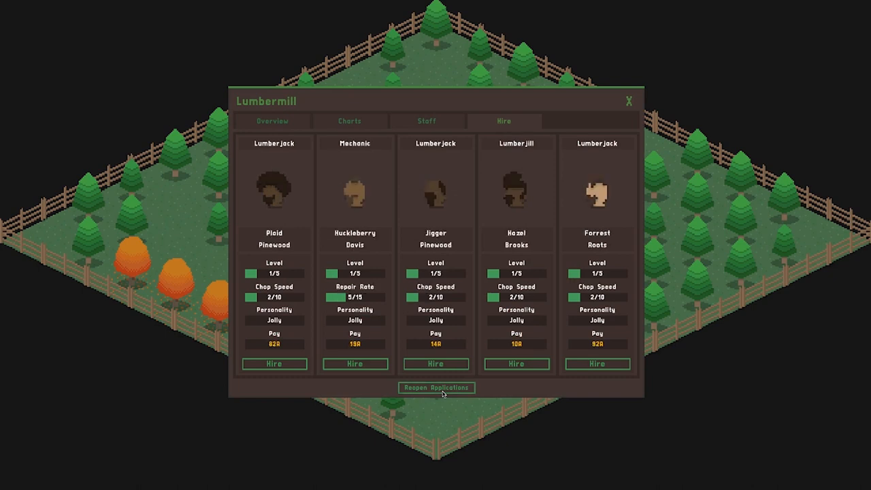
{"action": "left_click", "coordinate": [436, 386]}
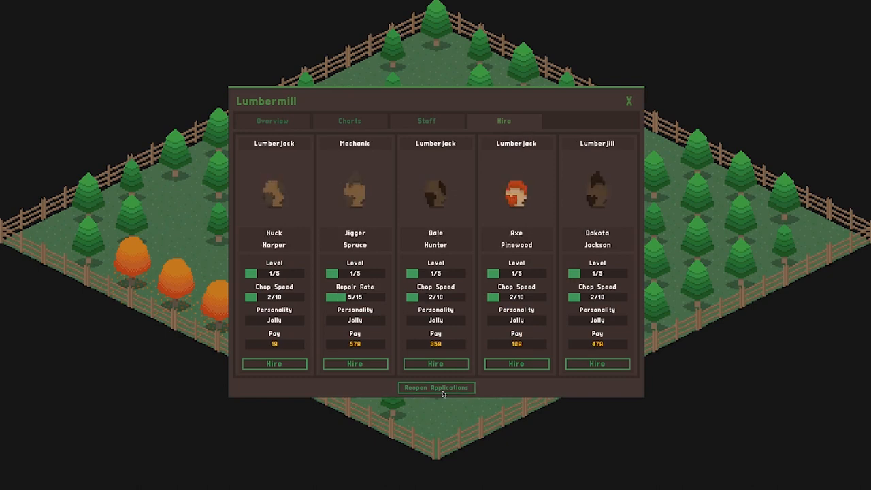
{"action": "left_click", "coordinate": [436, 387]}
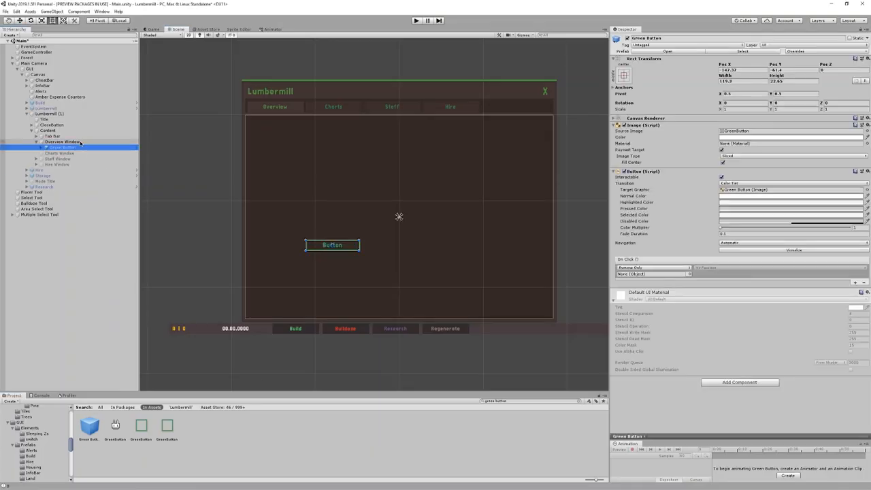
- Set the new button's Text (TMP) label to 'Buy Land'
{"action": "left_click", "coordinate": [71, 153]}
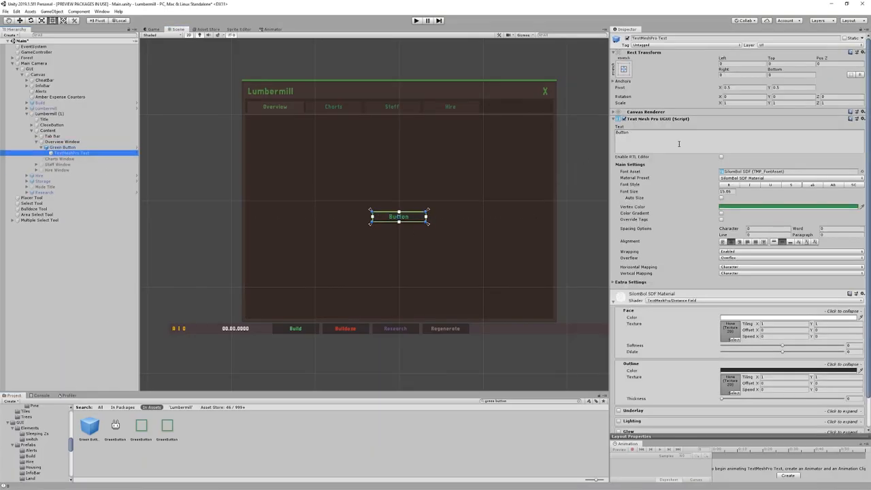
{"action": "type", "text": "Buy Land"}
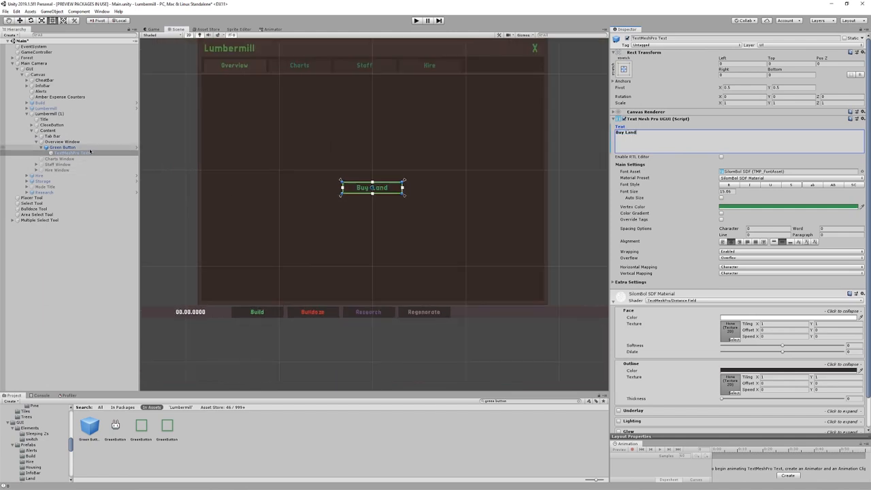
{"action": "left_click", "coordinate": [61, 147]}
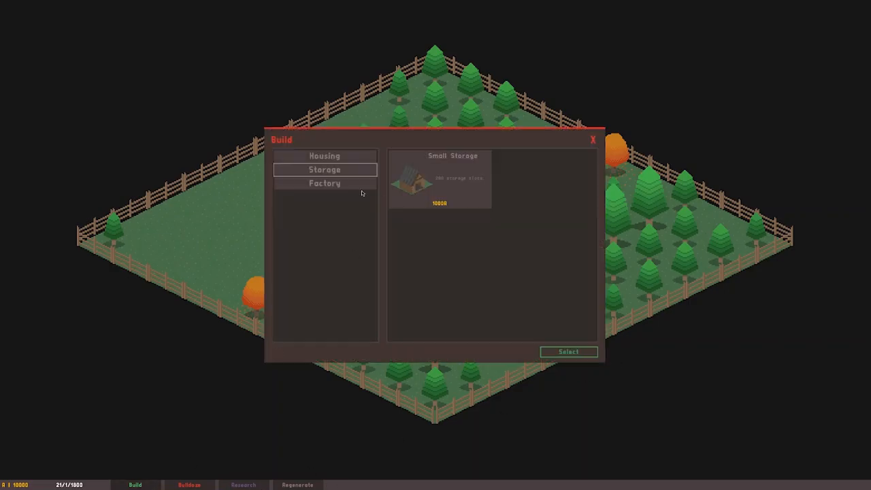
- View the Factory category in the running game's Build window
{"action": "left_click", "coordinate": [324, 182]}
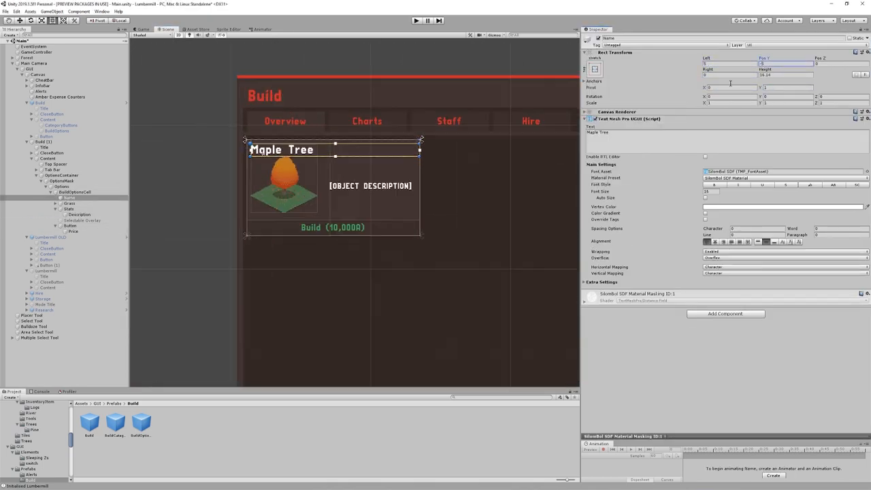
- Bring up the context menu on the Build panel in the Hierarchy to add tabs and cards
{"action": "right_click", "coordinate": [68, 221]}
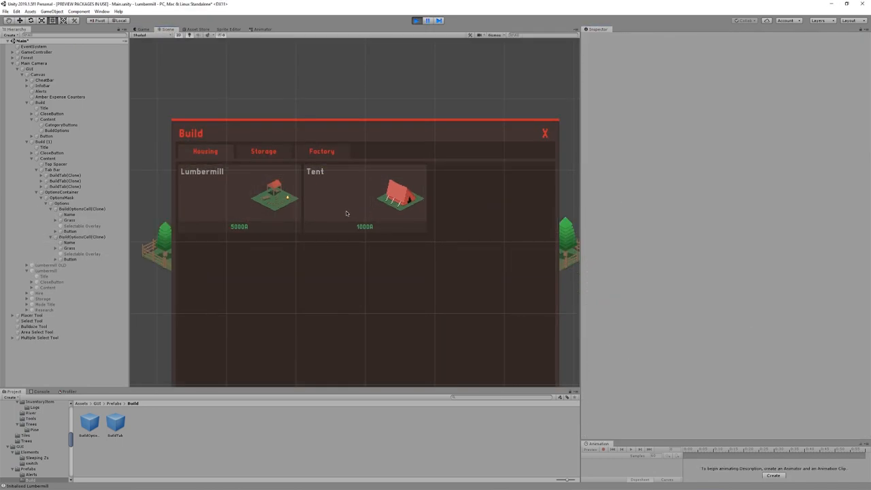
- Select the ScrollView and a Maple Tree BuildOptionCell to set up the scrollable card grid
{"action": "left_click", "coordinate": [61, 192]}
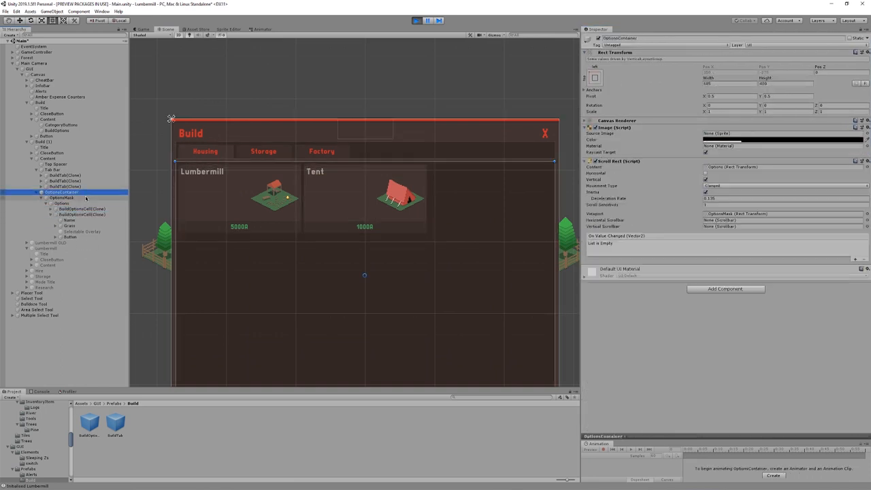
{"action": "left_click", "coordinate": [60, 204]}
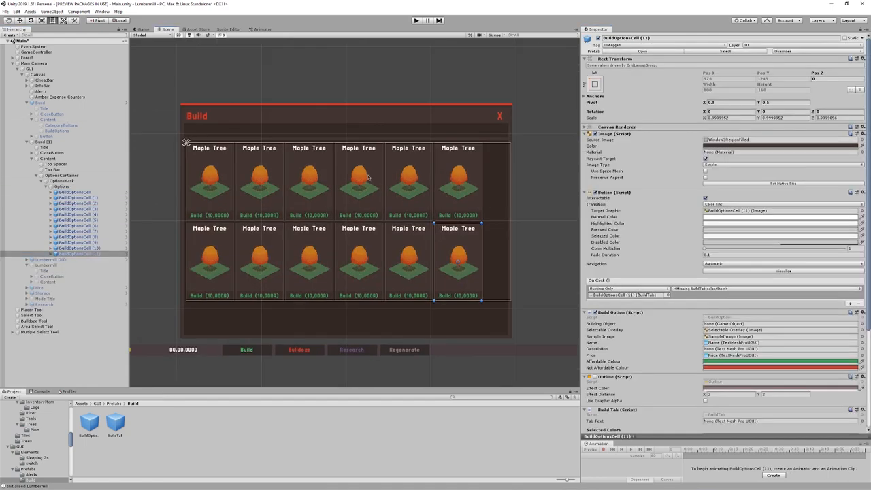
{"action": "left_click", "coordinate": [62, 174]}
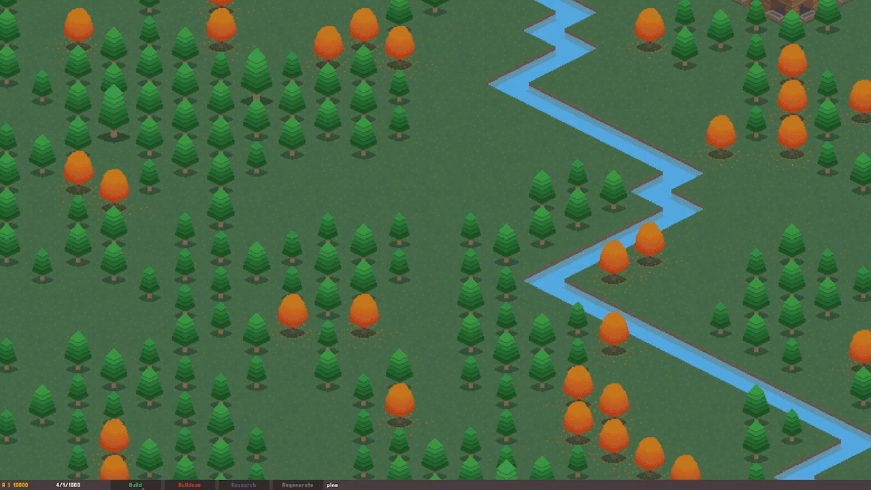
- Place a lumbermill camp in the forest and view its management window
{"action": "left_click", "coordinate": [402, 188]}
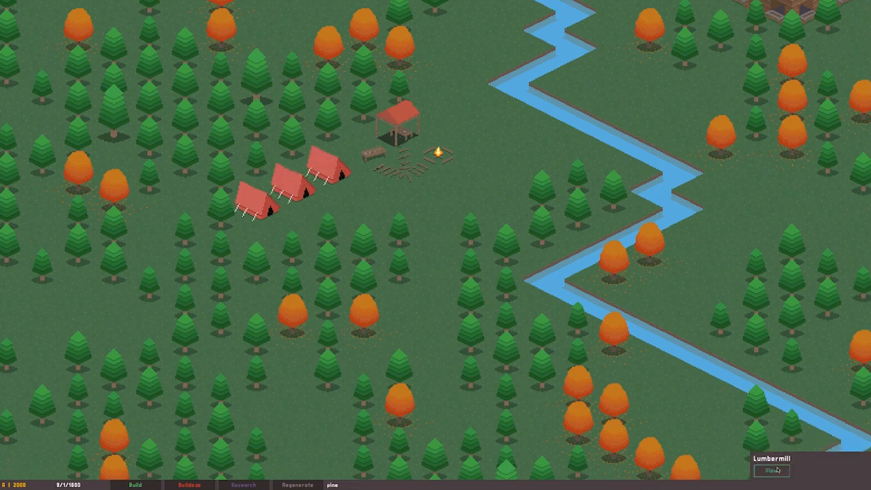
{"action": "left_click", "coordinate": [770, 471]}
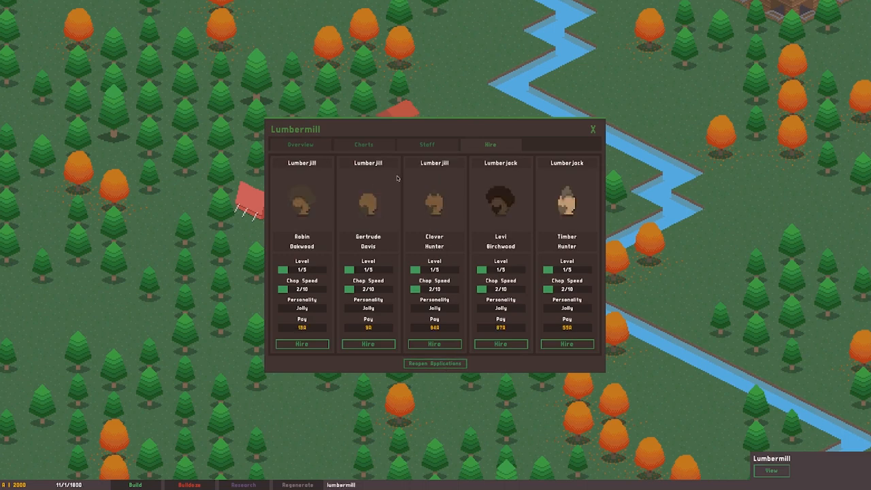
- Reopen applications twice on the Hire tab to reroll the job applicants
{"action": "left_click", "coordinate": [434, 362]}
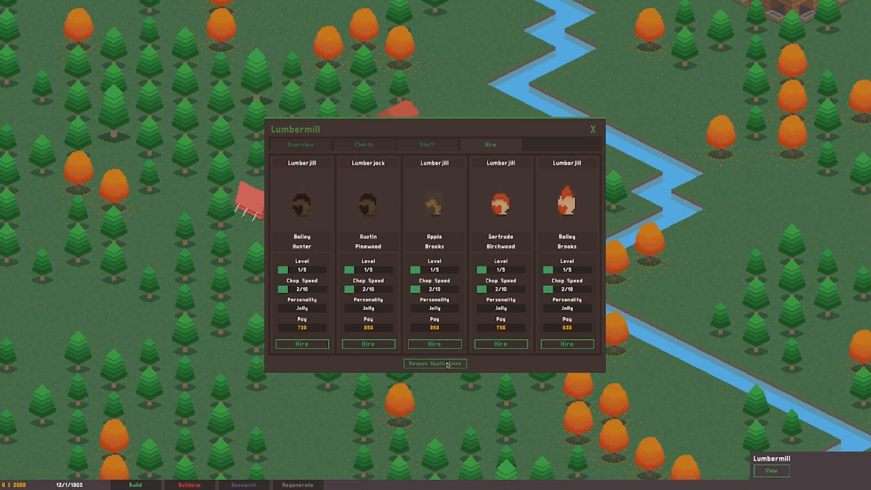
{"action": "left_click", "coordinate": [435, 364]}
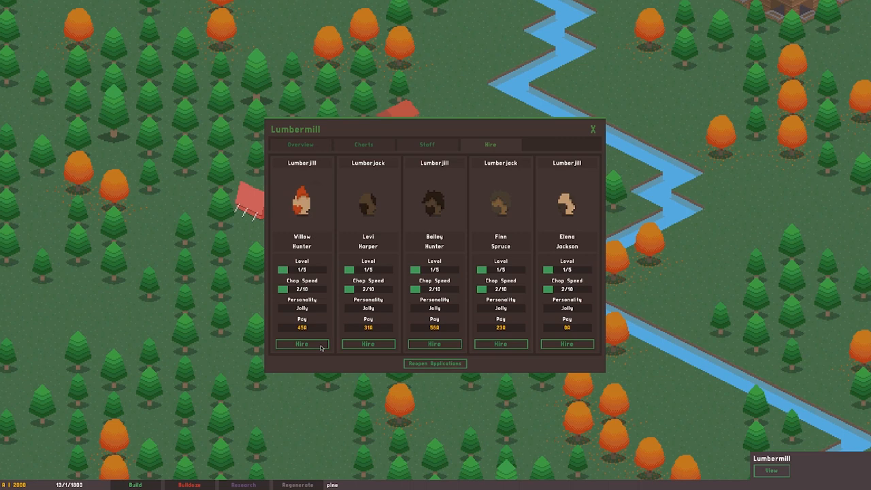